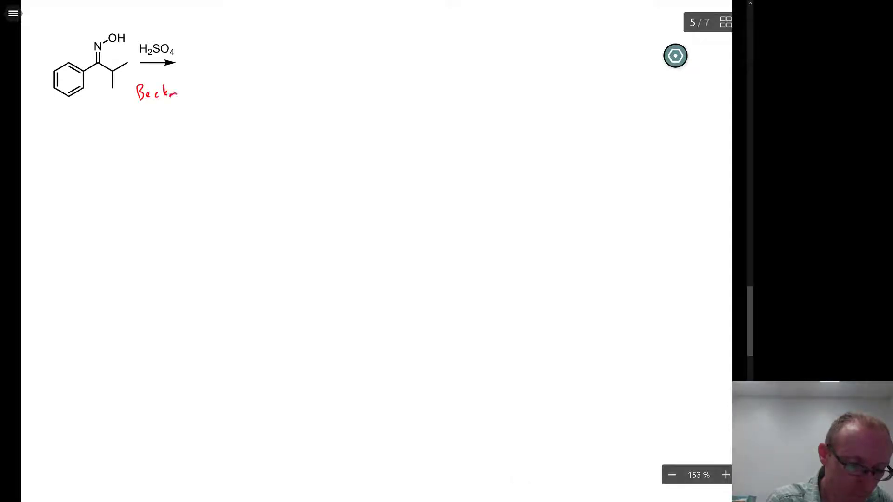
Step: Ink the remaining letters 'mann' to complete the red 'Beckmann' label under the H2SO4 arrow
type("mann")
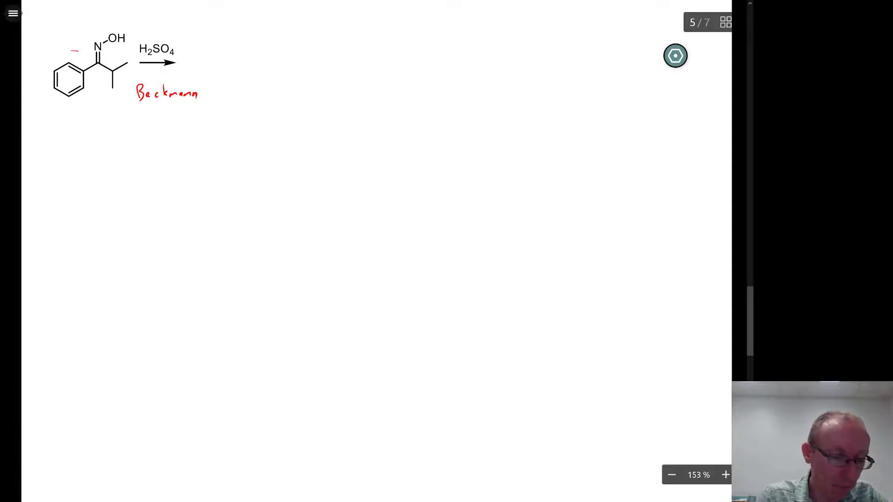
Step: Circle the phenyl, draw its migration arrow to N and a down arrow, and ink the red N-phenyl isobutyramide
left_click_drag(80, 54, 68, 106)
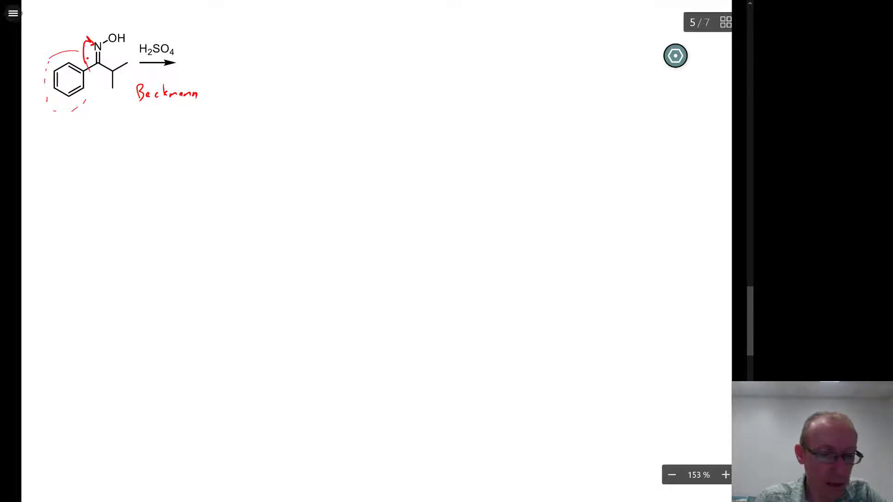
left_click_drag(86, 142, 86, 165)
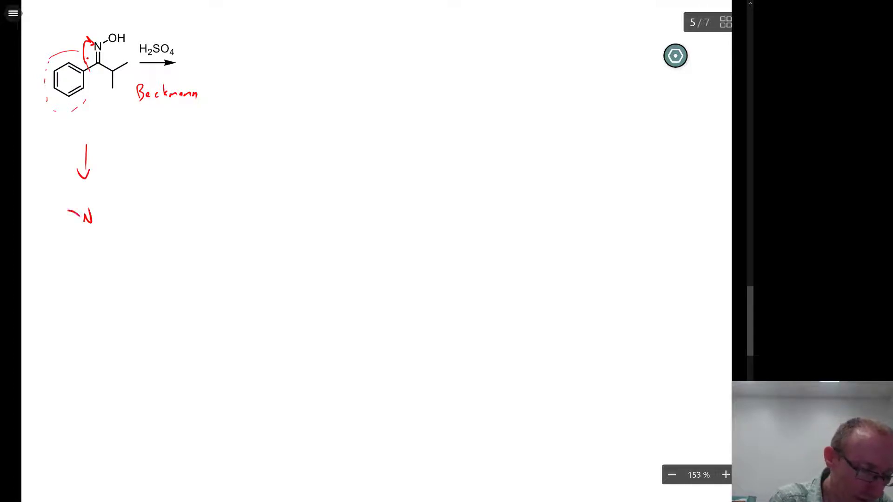
left_click_drag(51, 185, 82, 216)
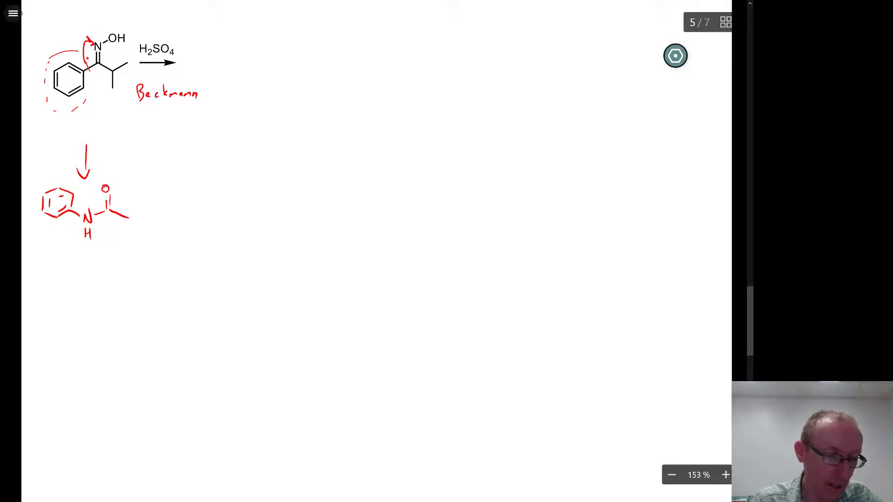
left_click_drag(128, 211, 148, 201)
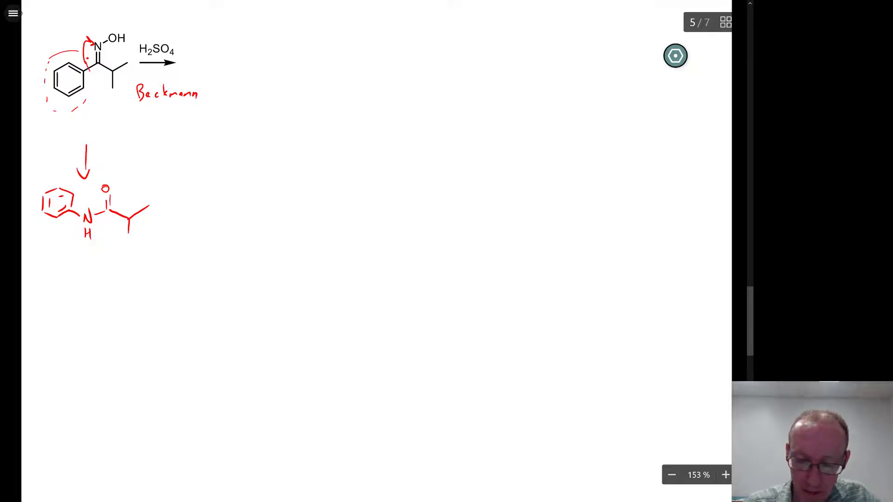
left_click(675, 55)
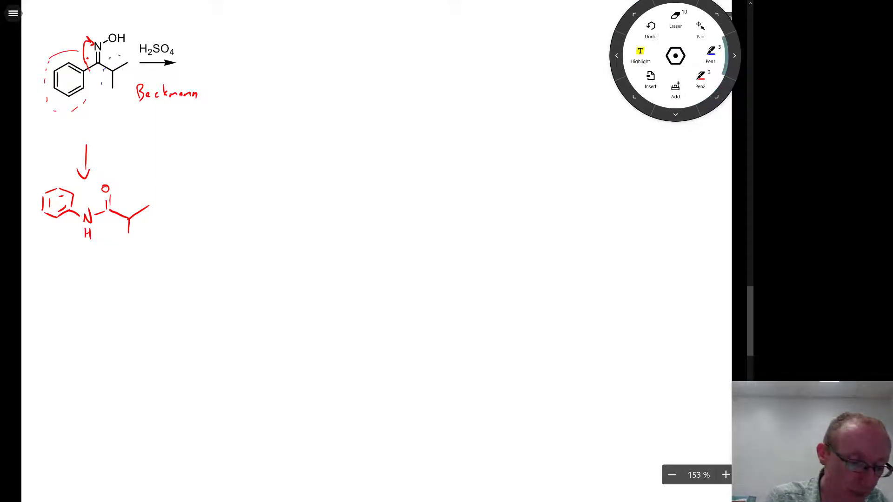
Step: In blue, dash-circle the isopropyl, draw its migration arrow to nitrogen, and start the second product's benzene ring
left_click_drag(114, 57, 120, 85)
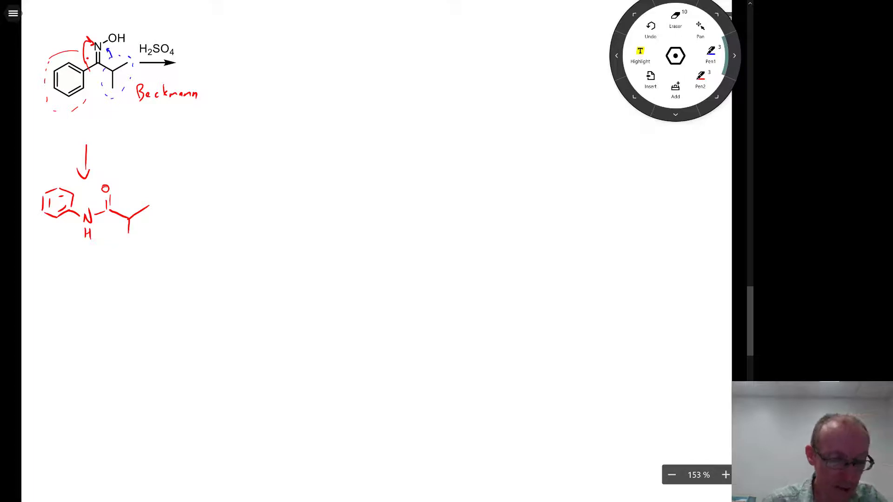
left_click_drag(150, 134, 183, 159)
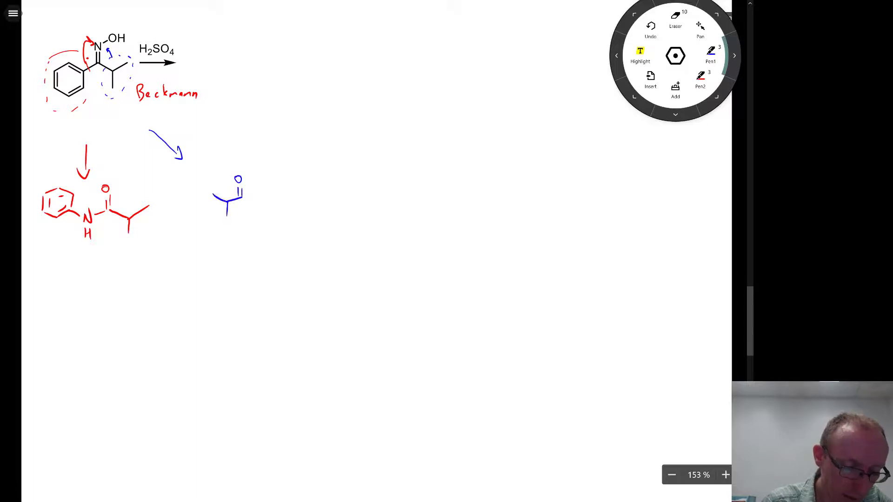
left_click_drag(199, 196, 217, 217)
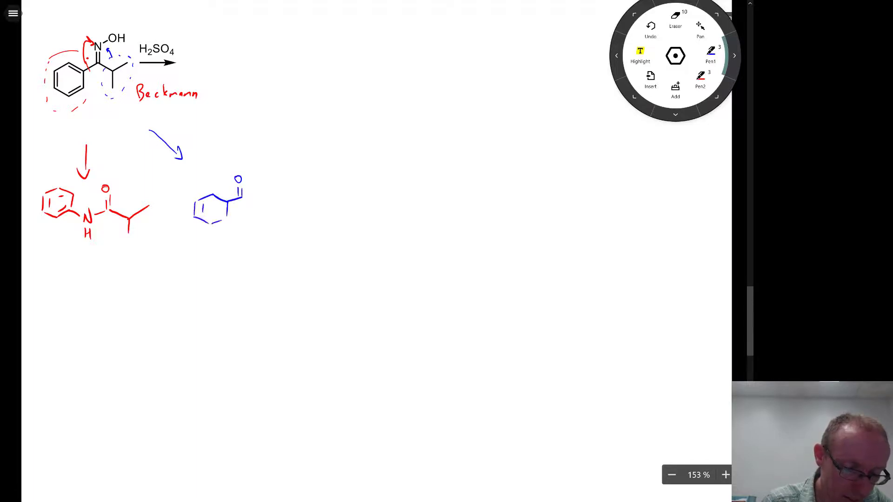